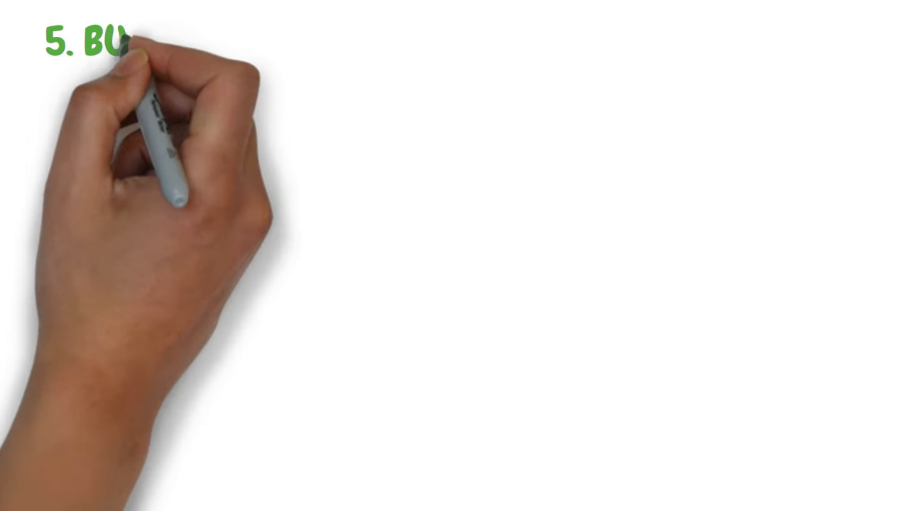
pyautogui.write('BUSINESS-CLASS FLIGHTS OR FIRST CL')
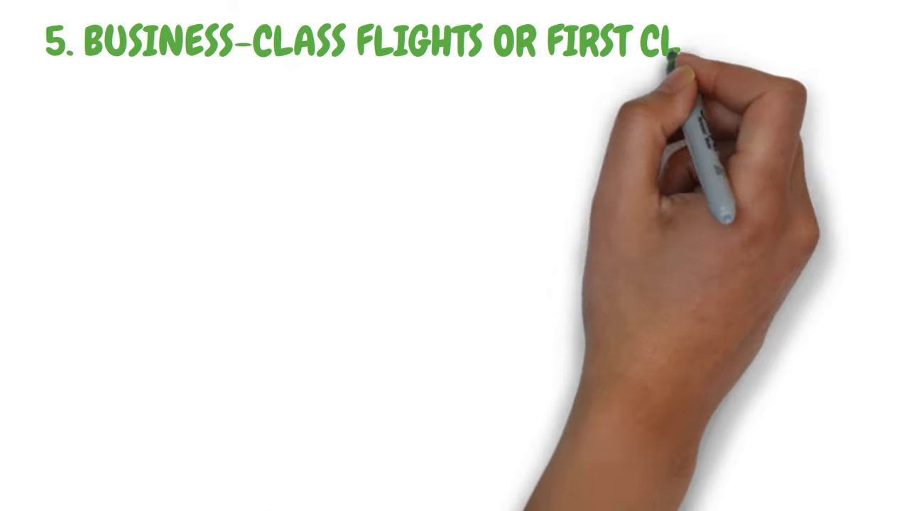